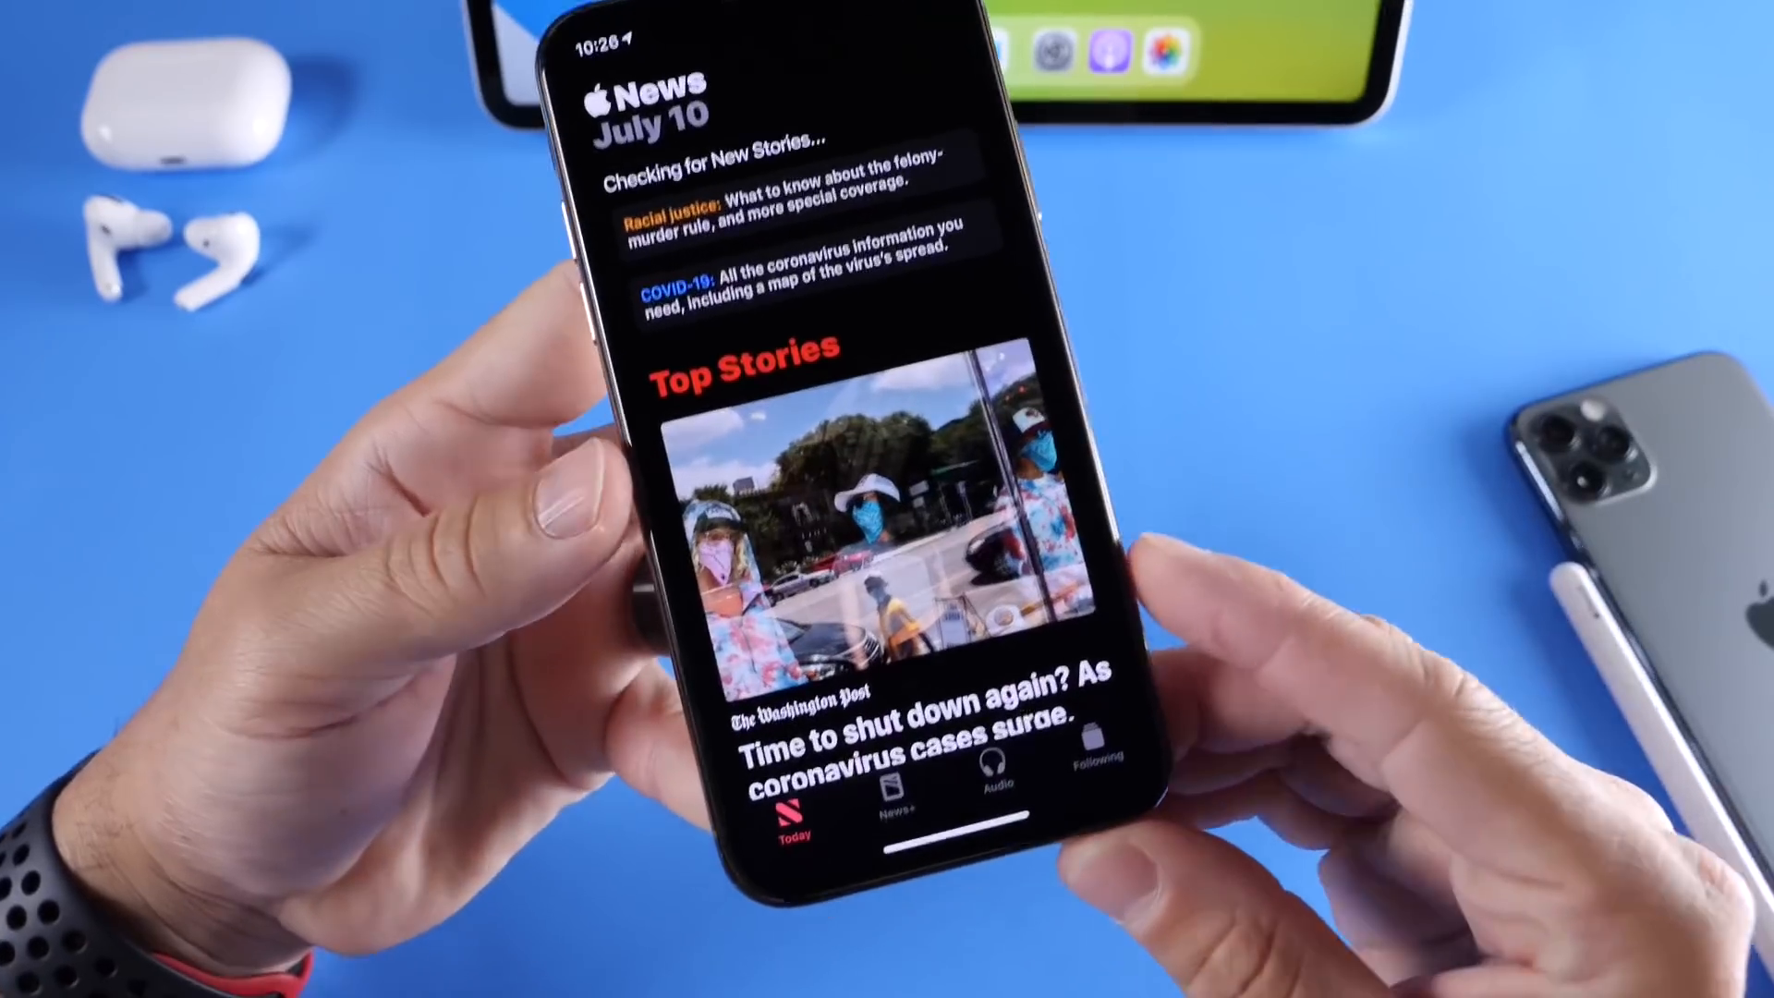
Play the Apple News Today audio episode from the Audio tab in full-screen
scroll("up", 3)
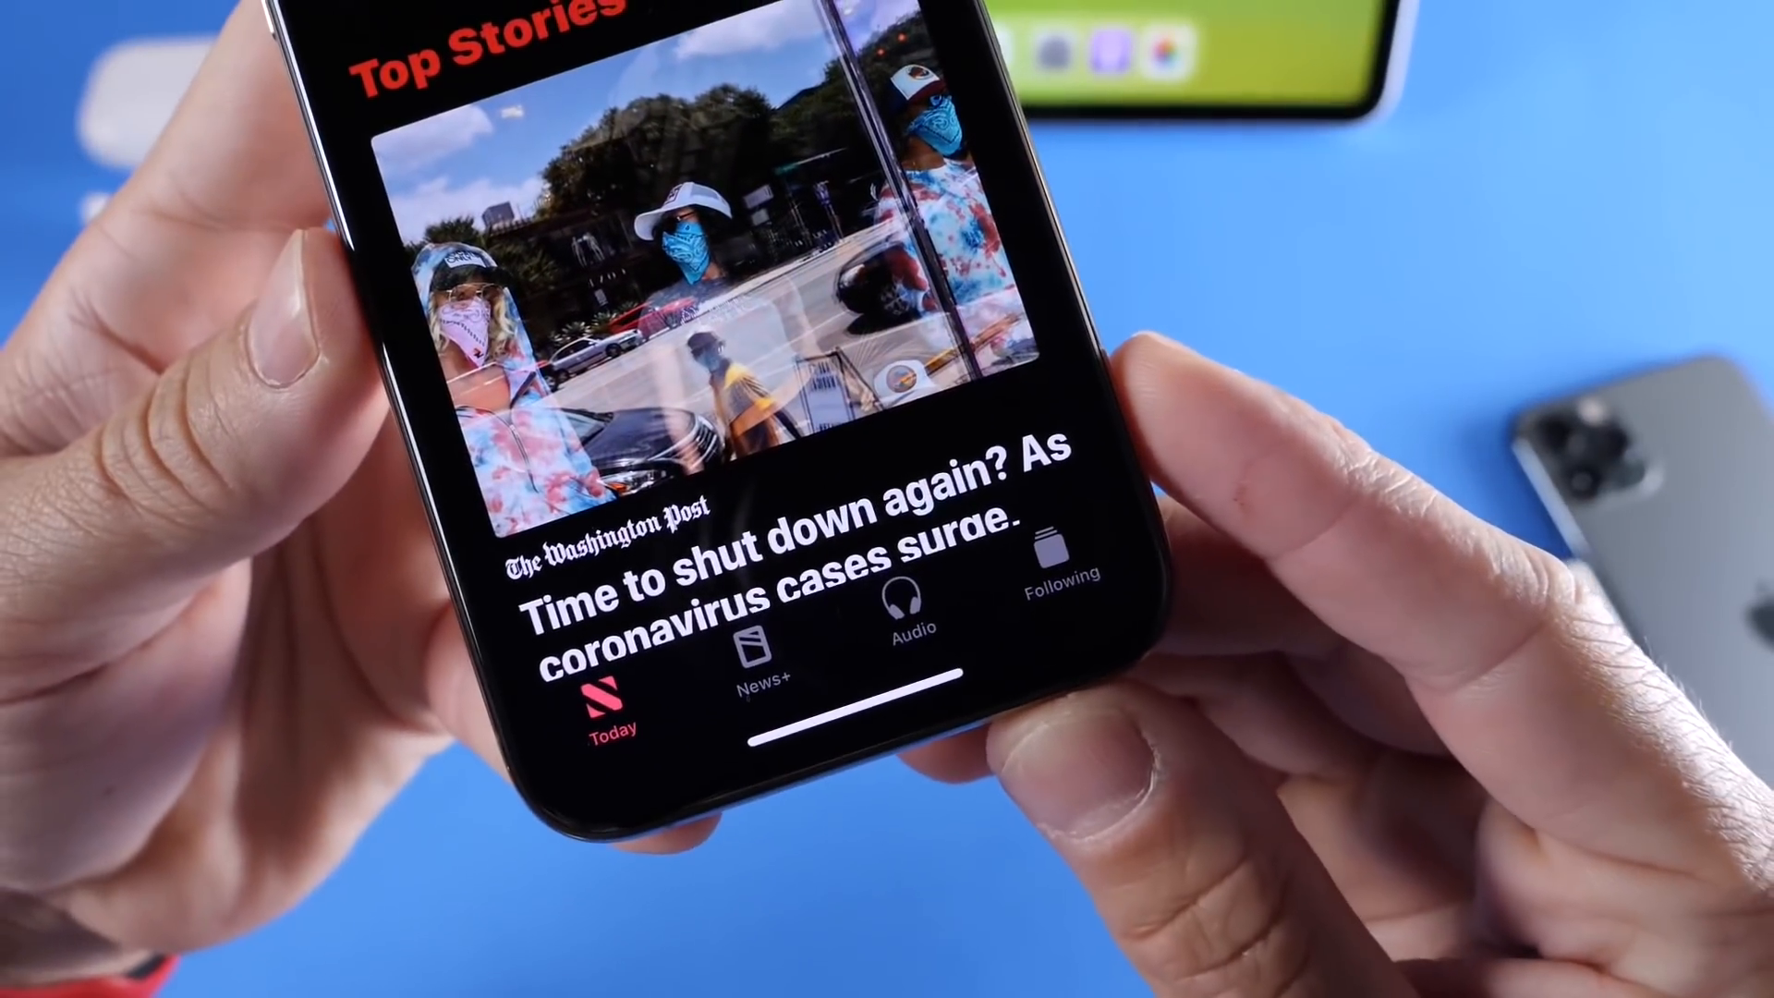
left_click(907, 611)
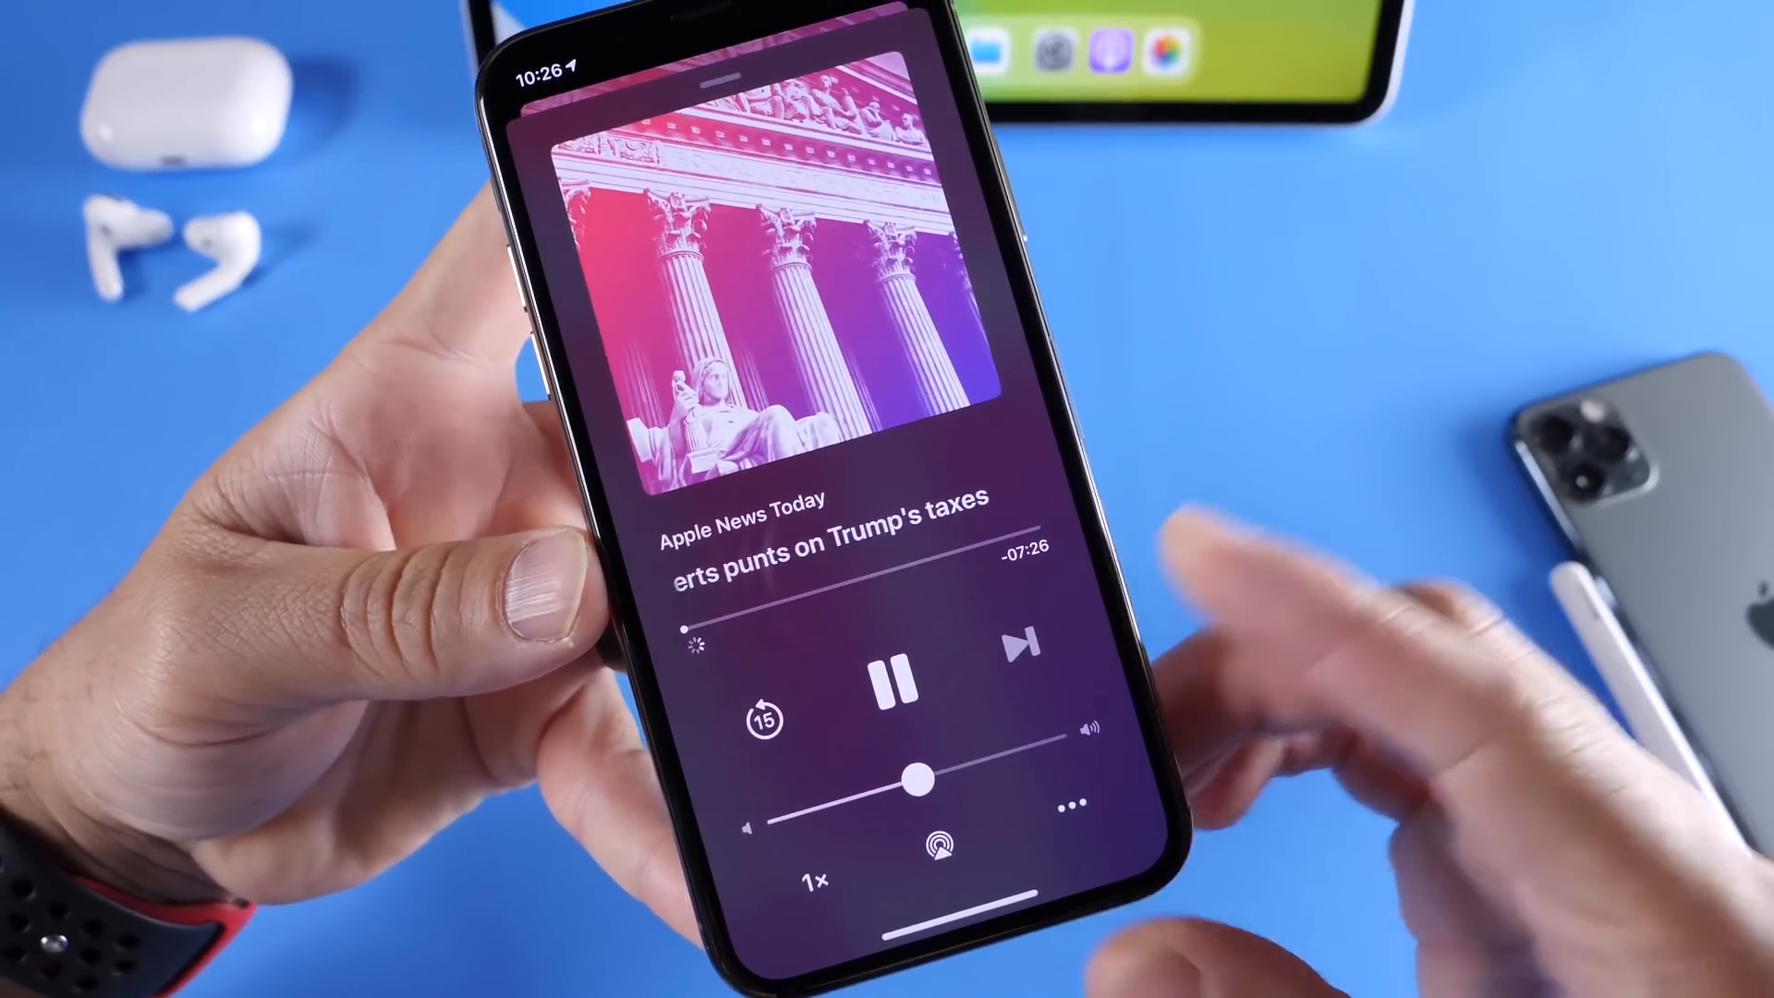
left_click(888, 676)
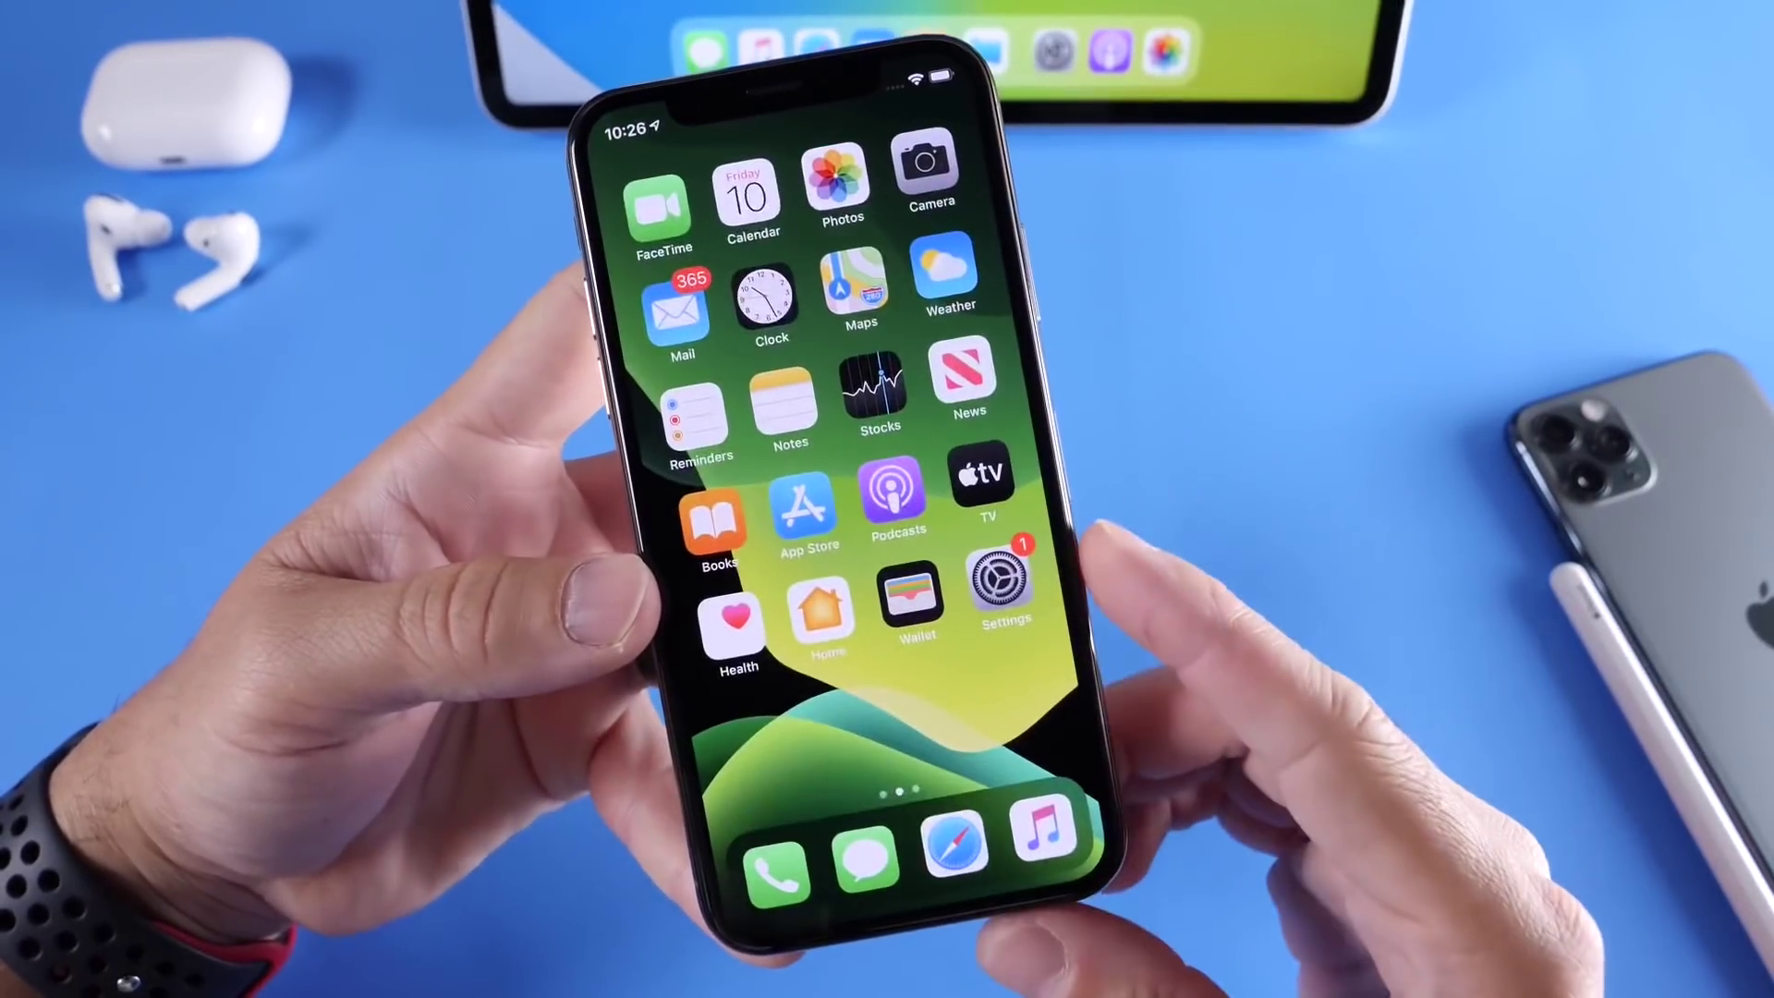
Launch Health and browse to the Symptoms category list
left_click(736, 607)
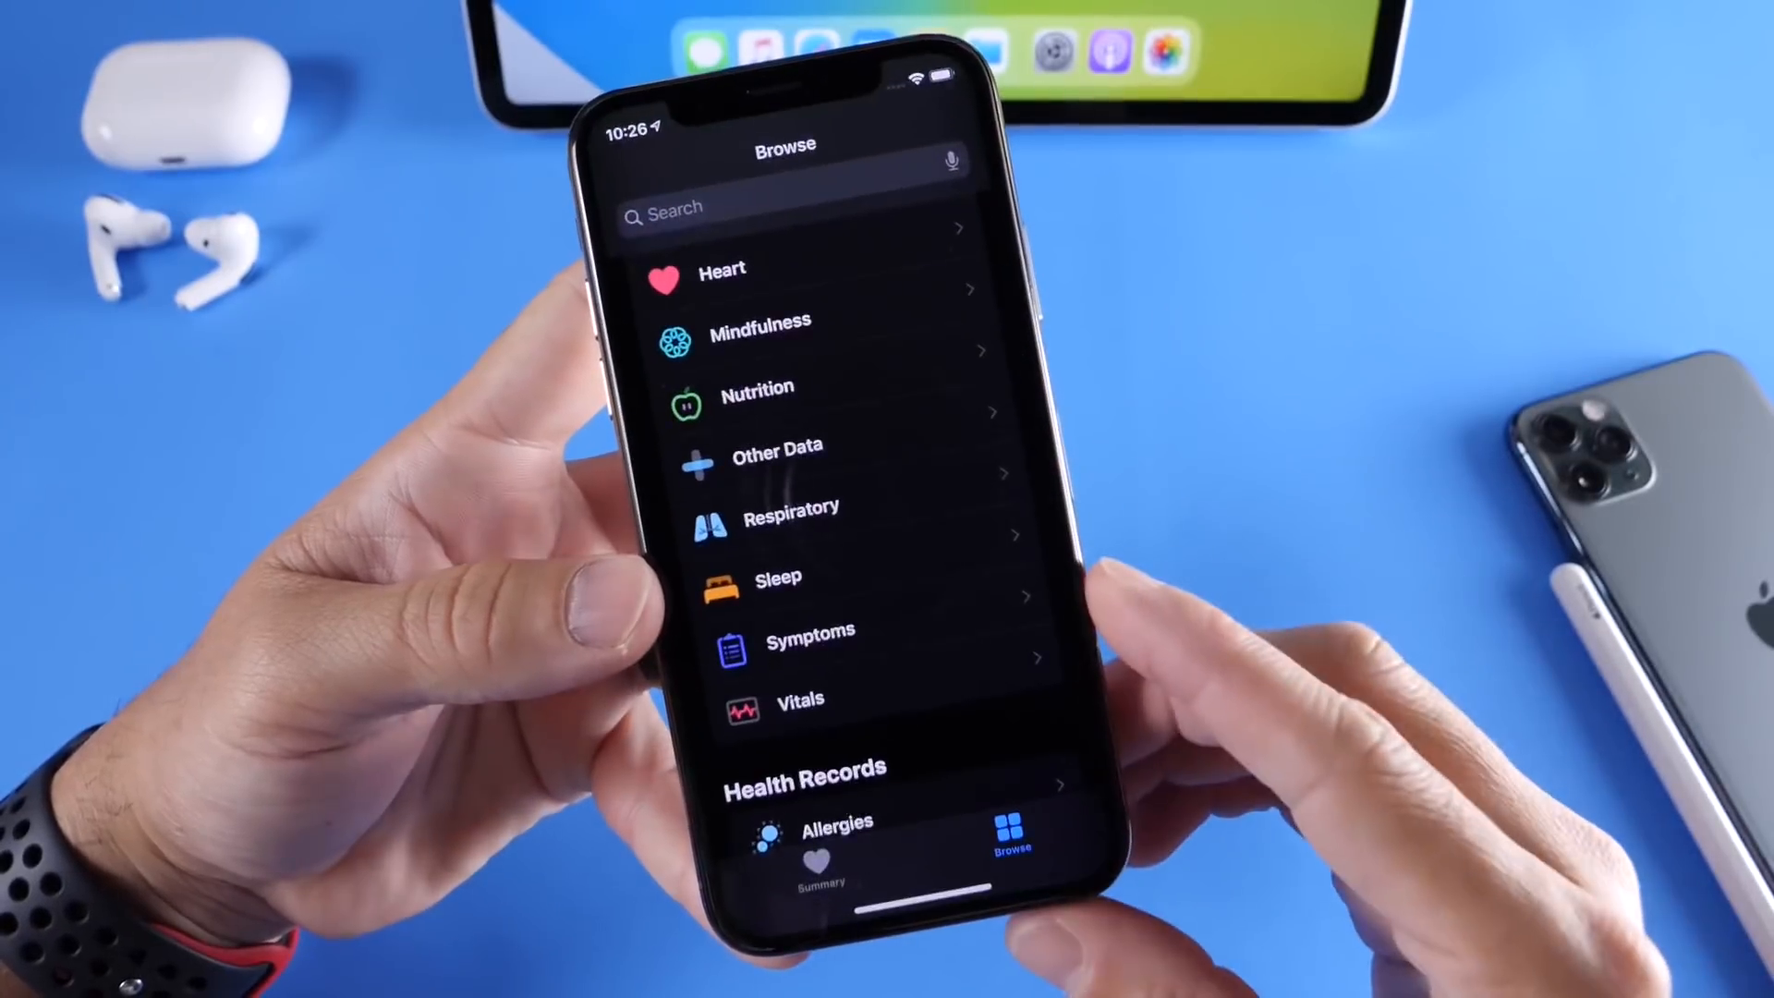
left_click(812, 630)
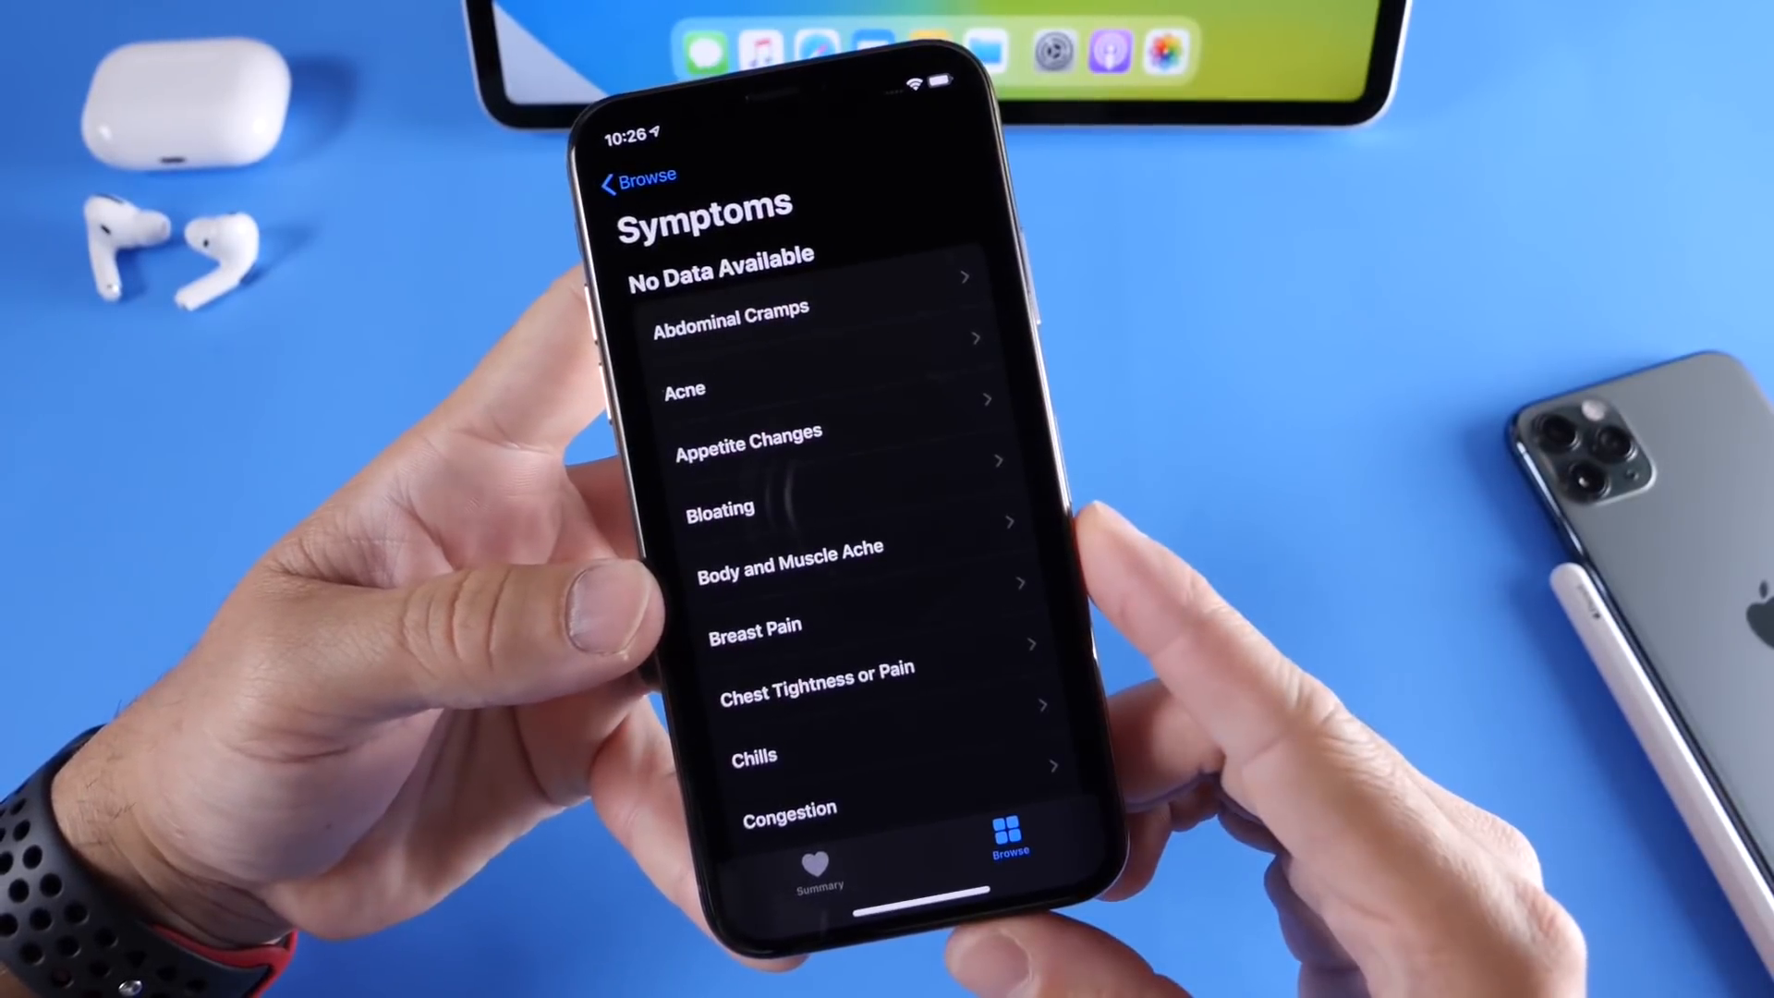